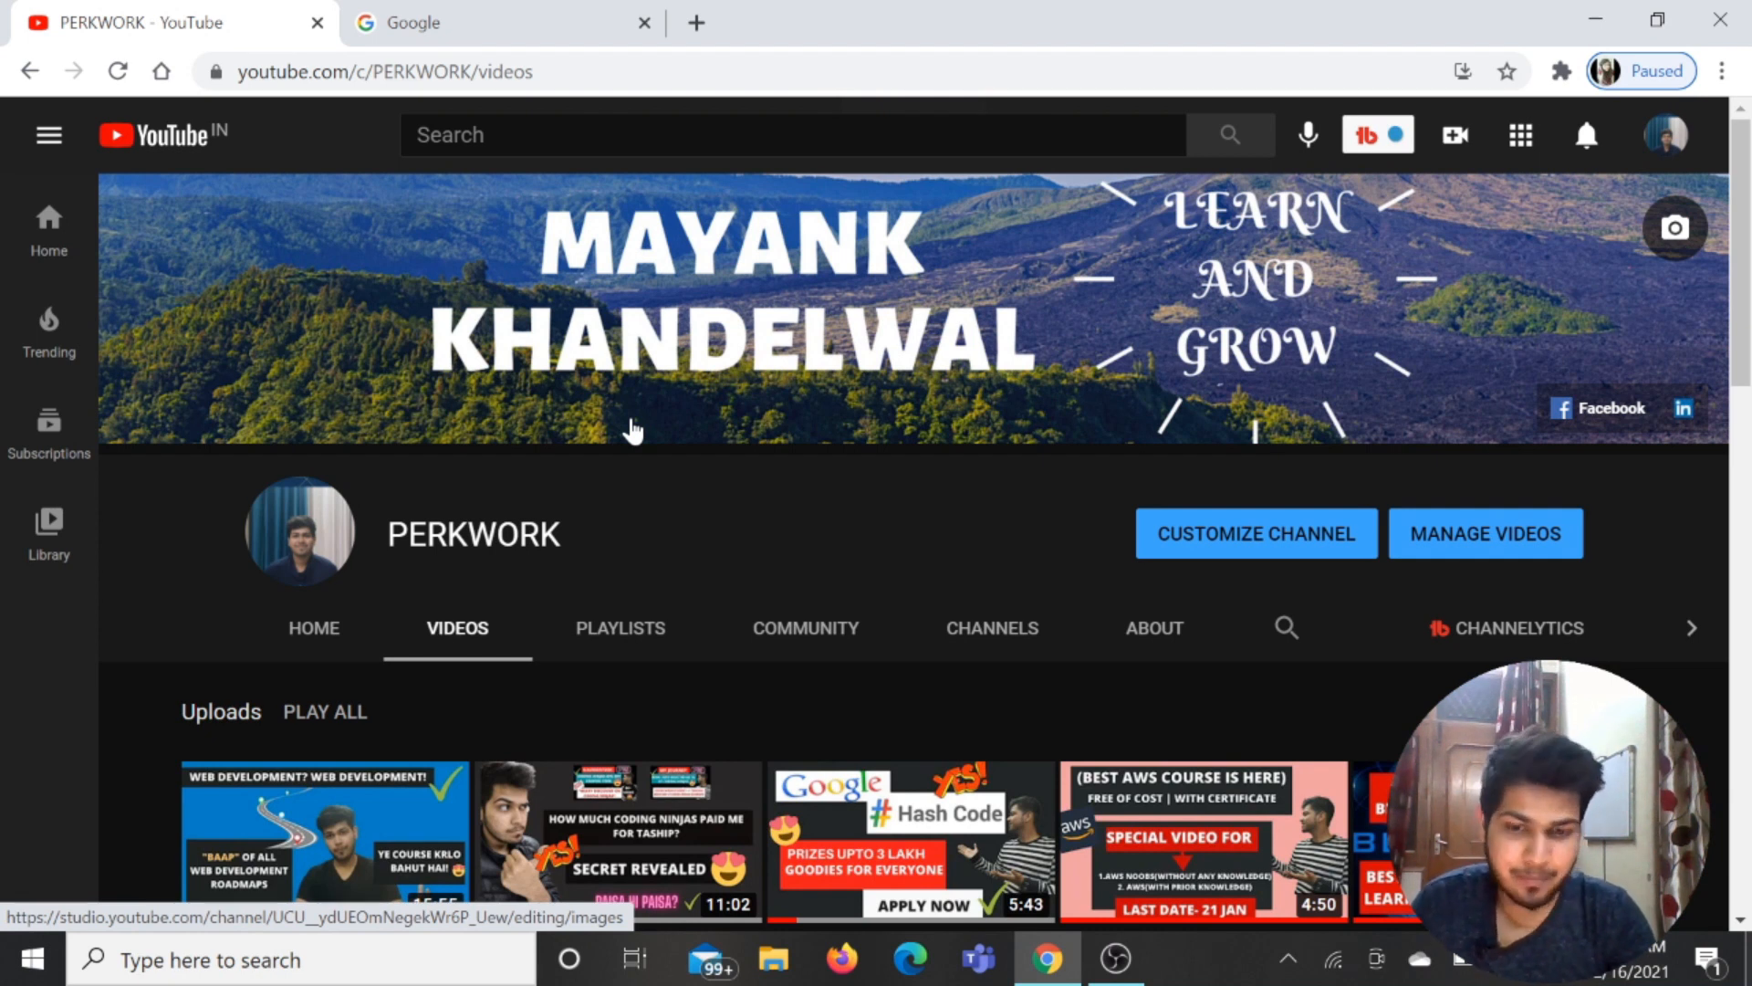
Search Google for 'github' and open the official GitHub site result
{"action": "left_click", "coordinate": [503, 21]}
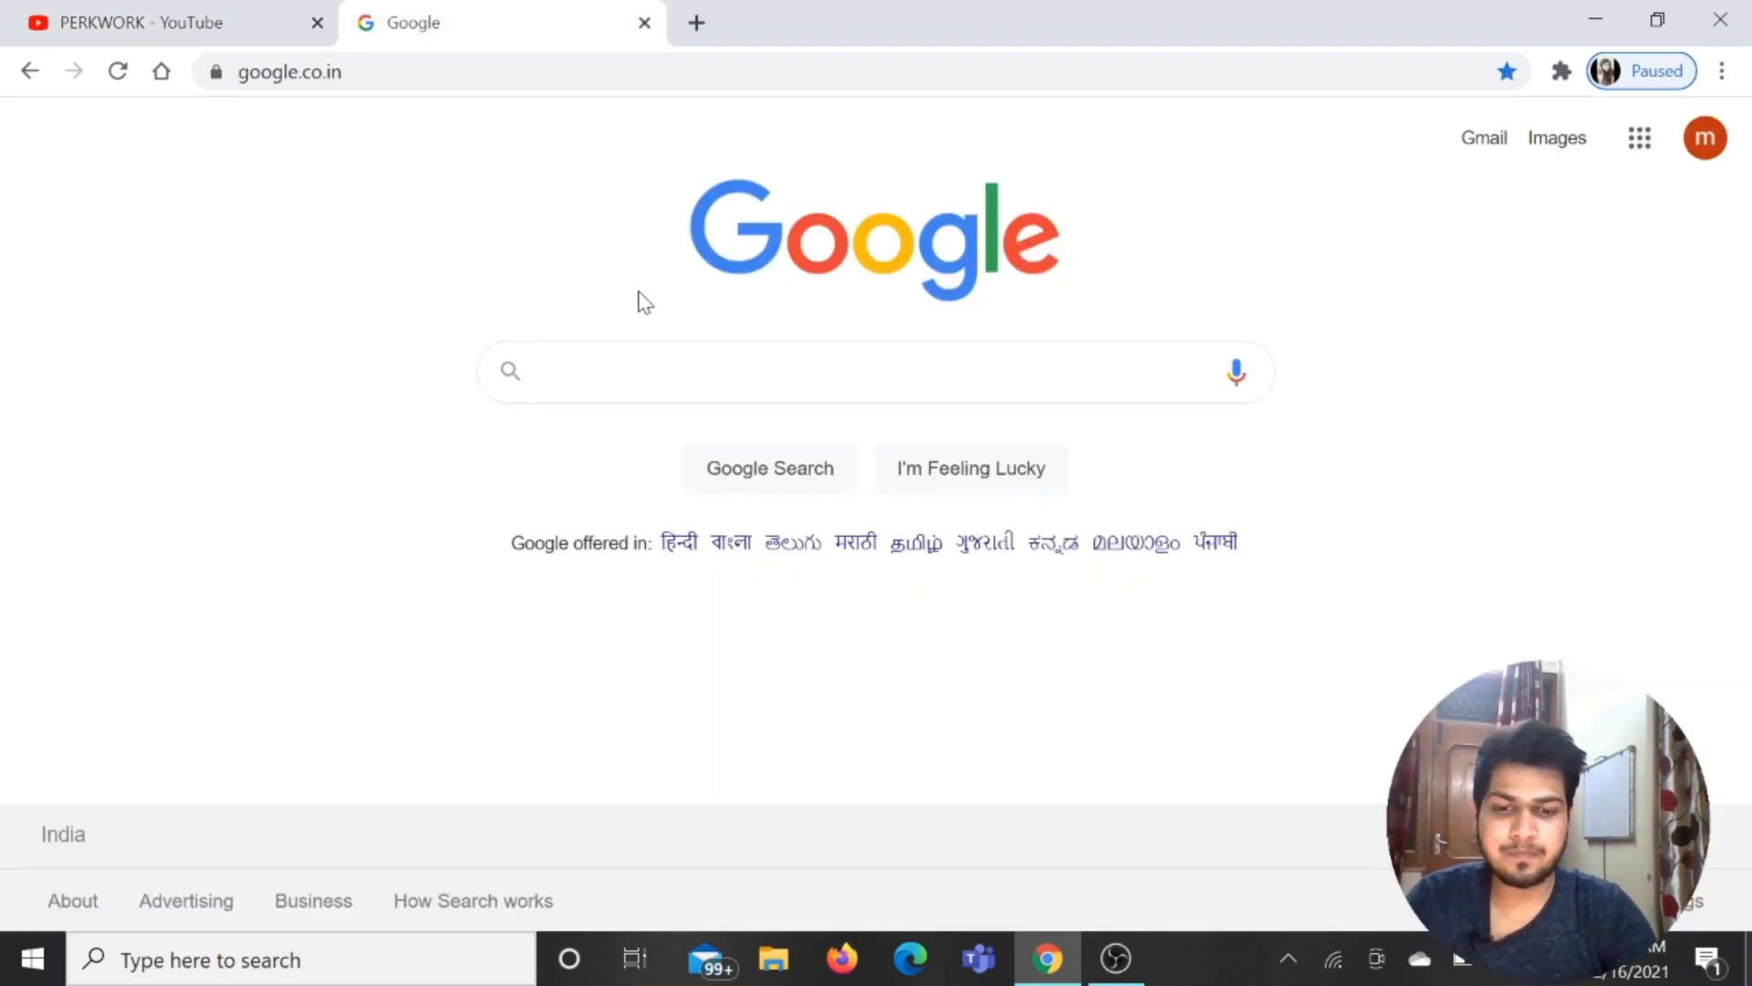
{"action": "type", "text": "github"}
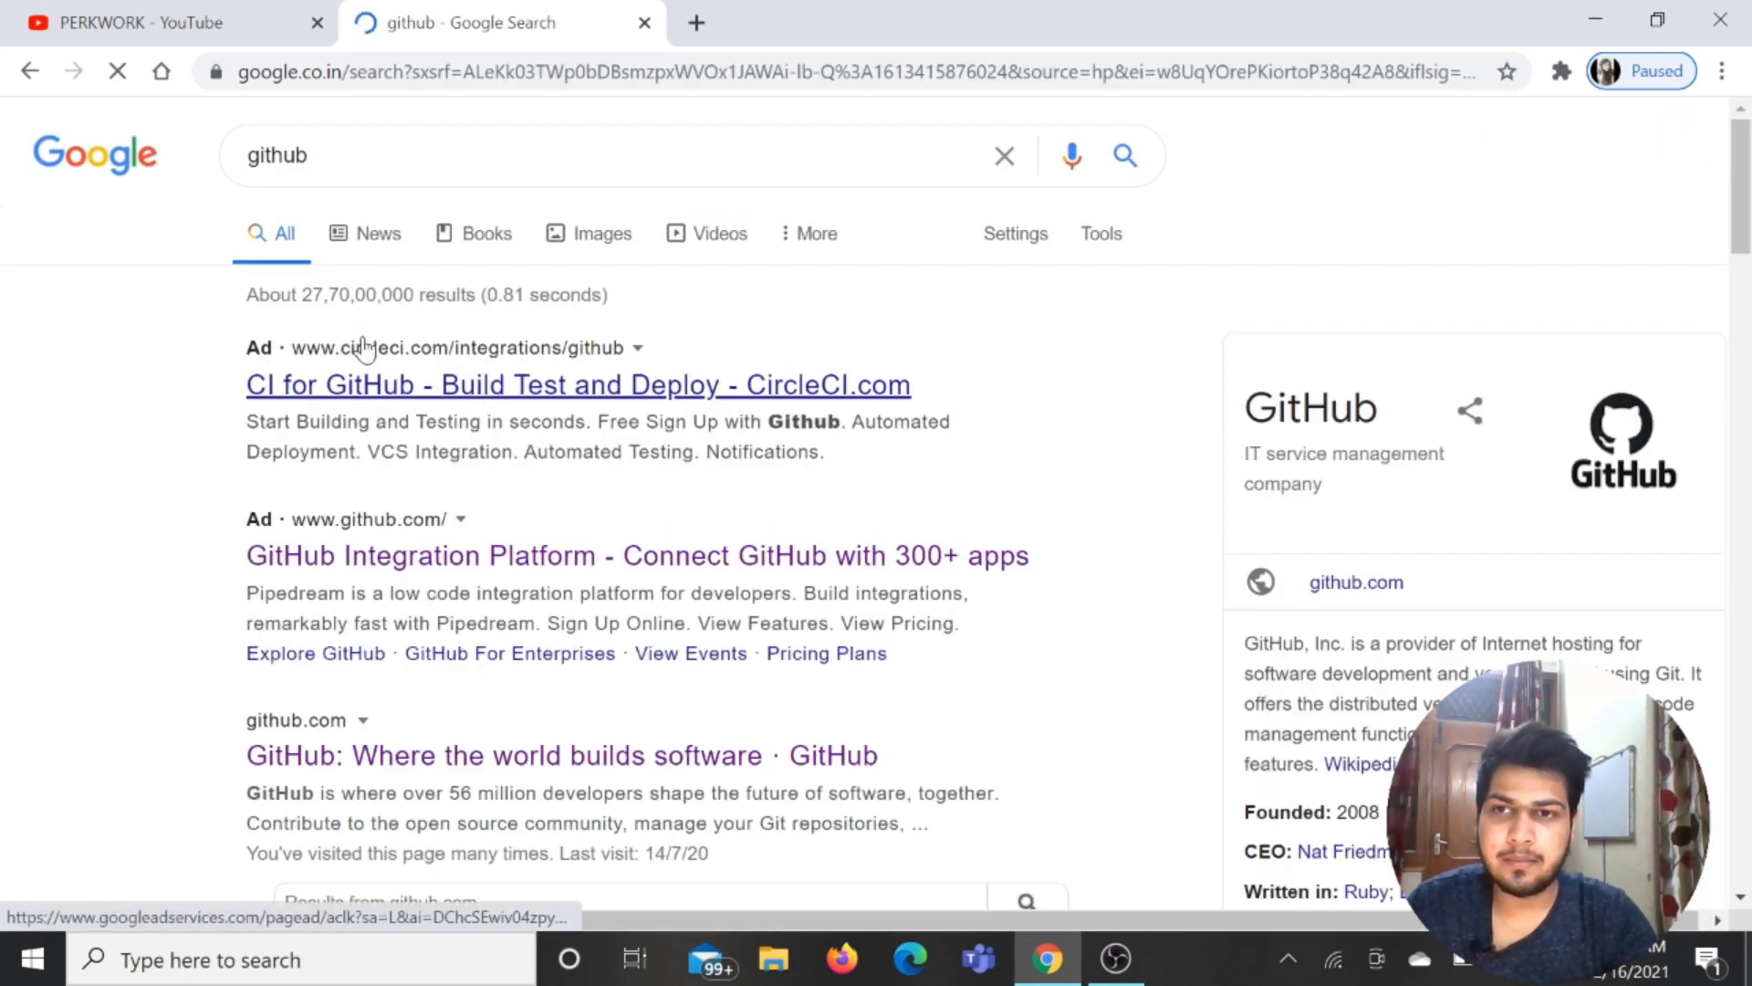
{"action": "left_click", "coordinate": [578, 384]}
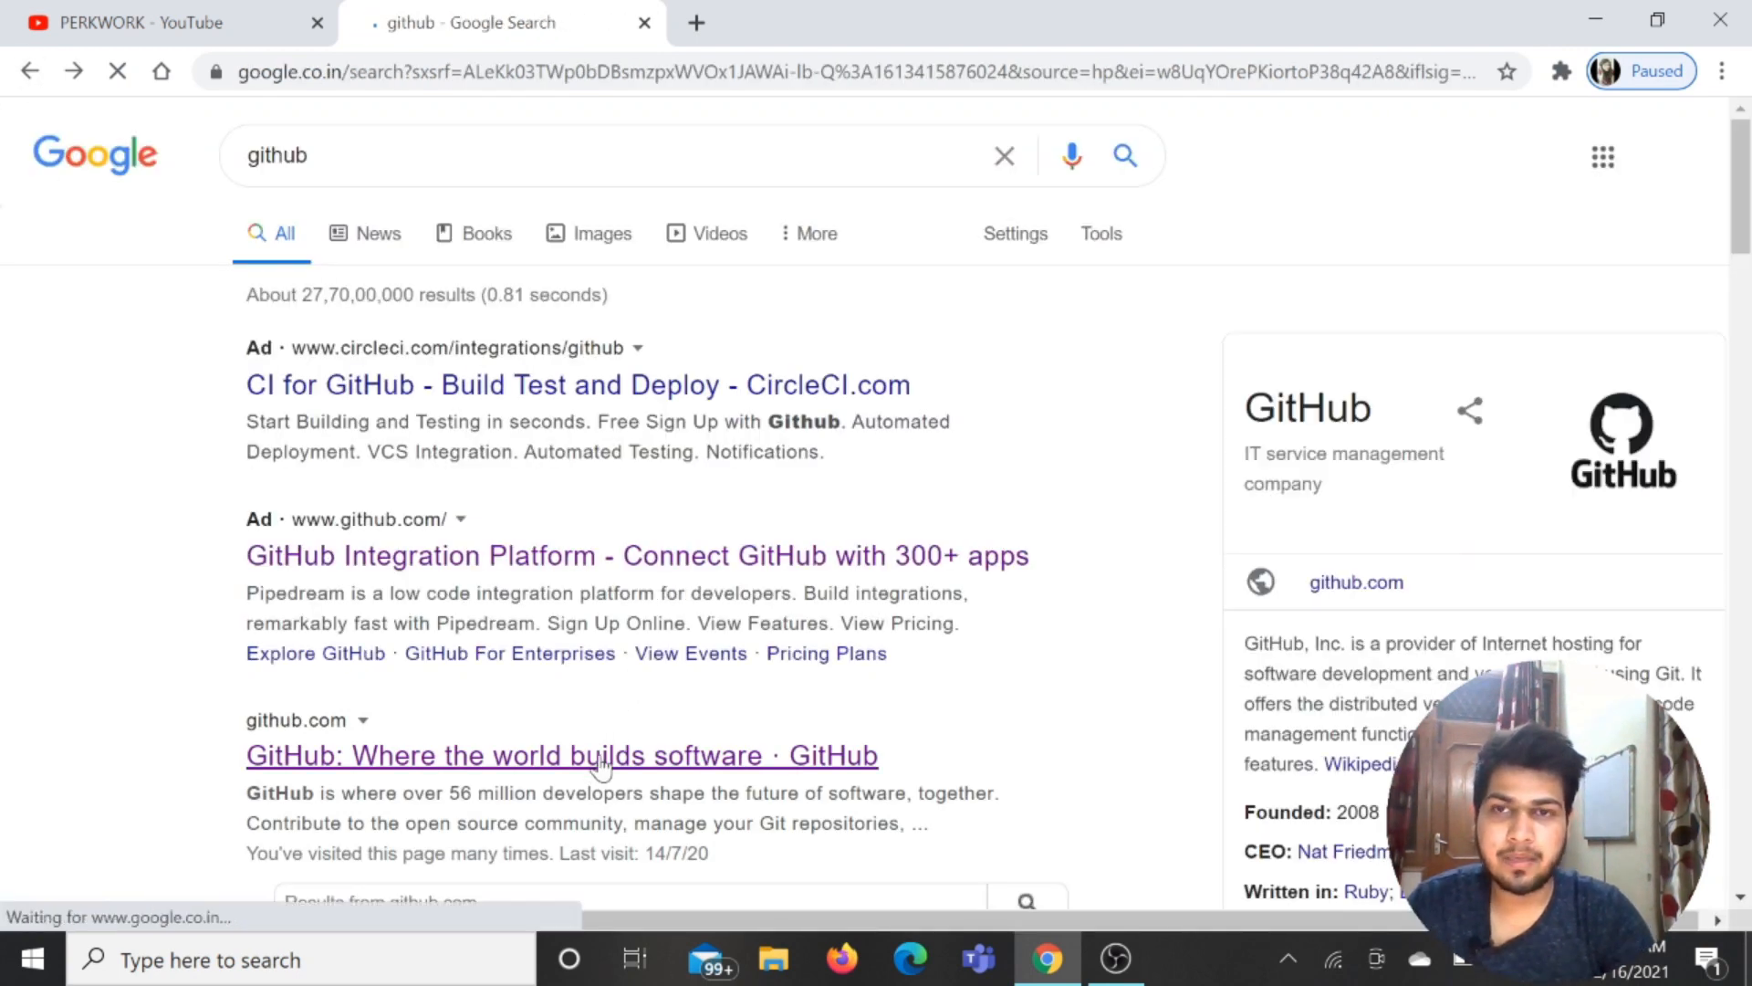
Open GitHub from the search results, then the signup-app repository
{"action": "left_click", "coordinate": [562, 756]}
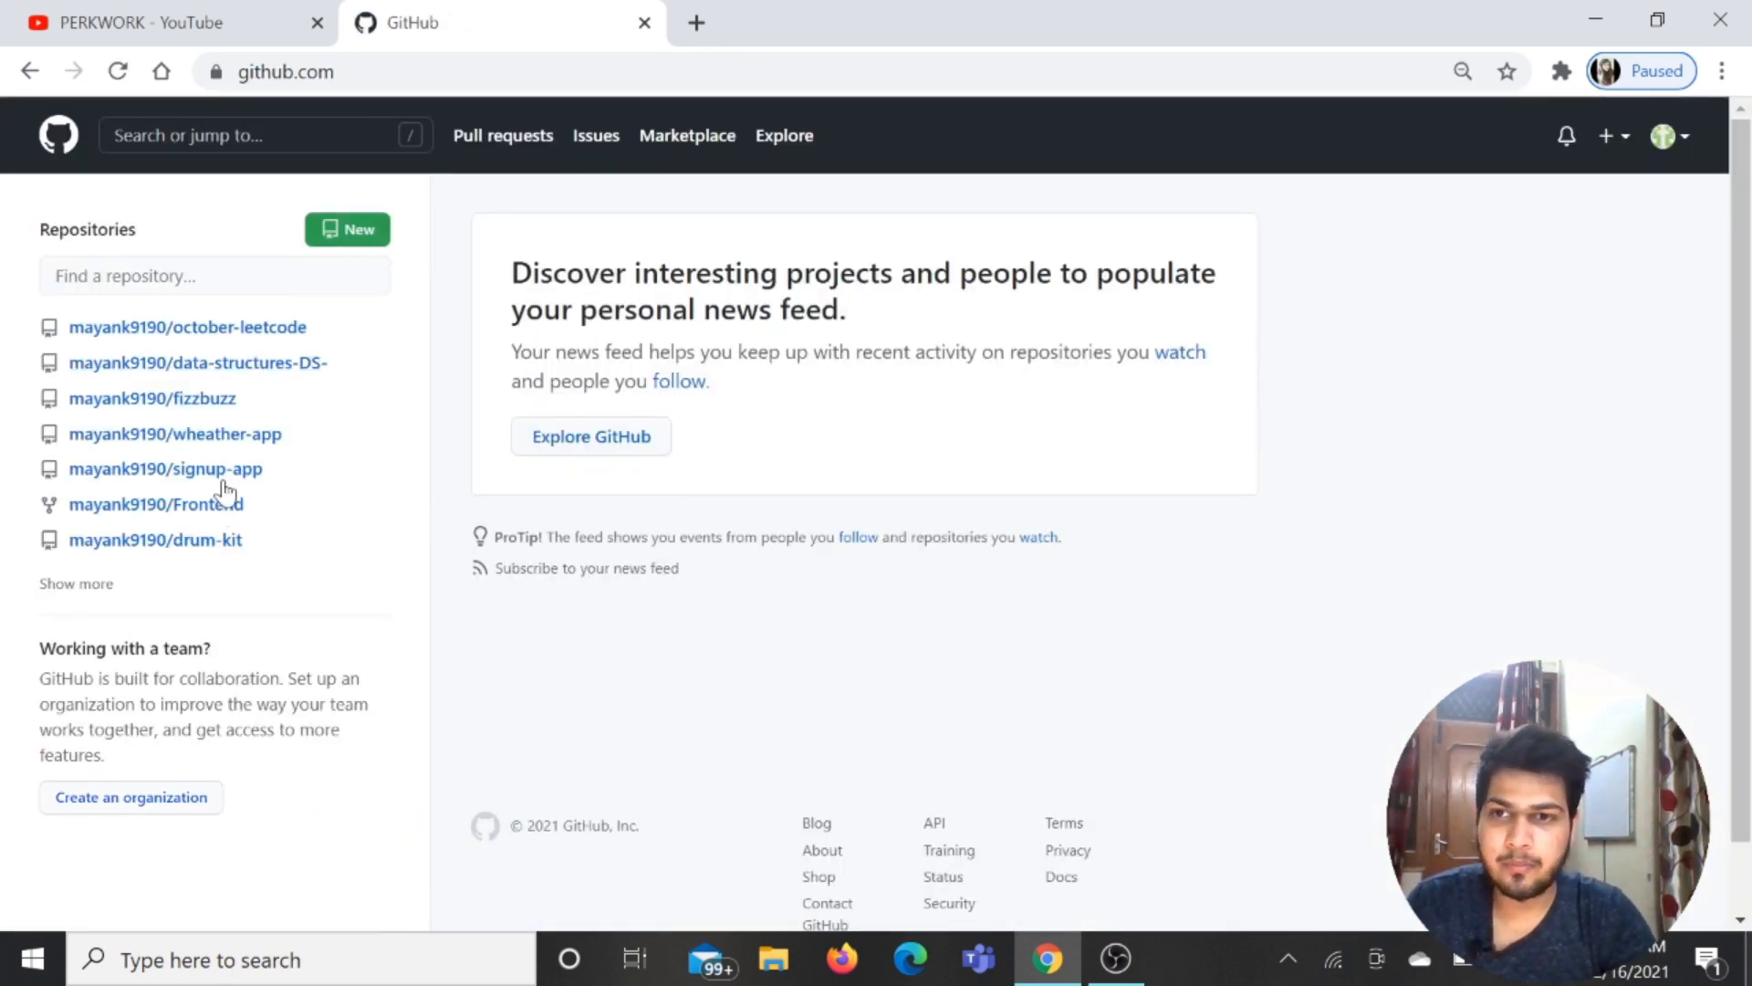
{"action": "left_click", "coordinate": [164, 469]}
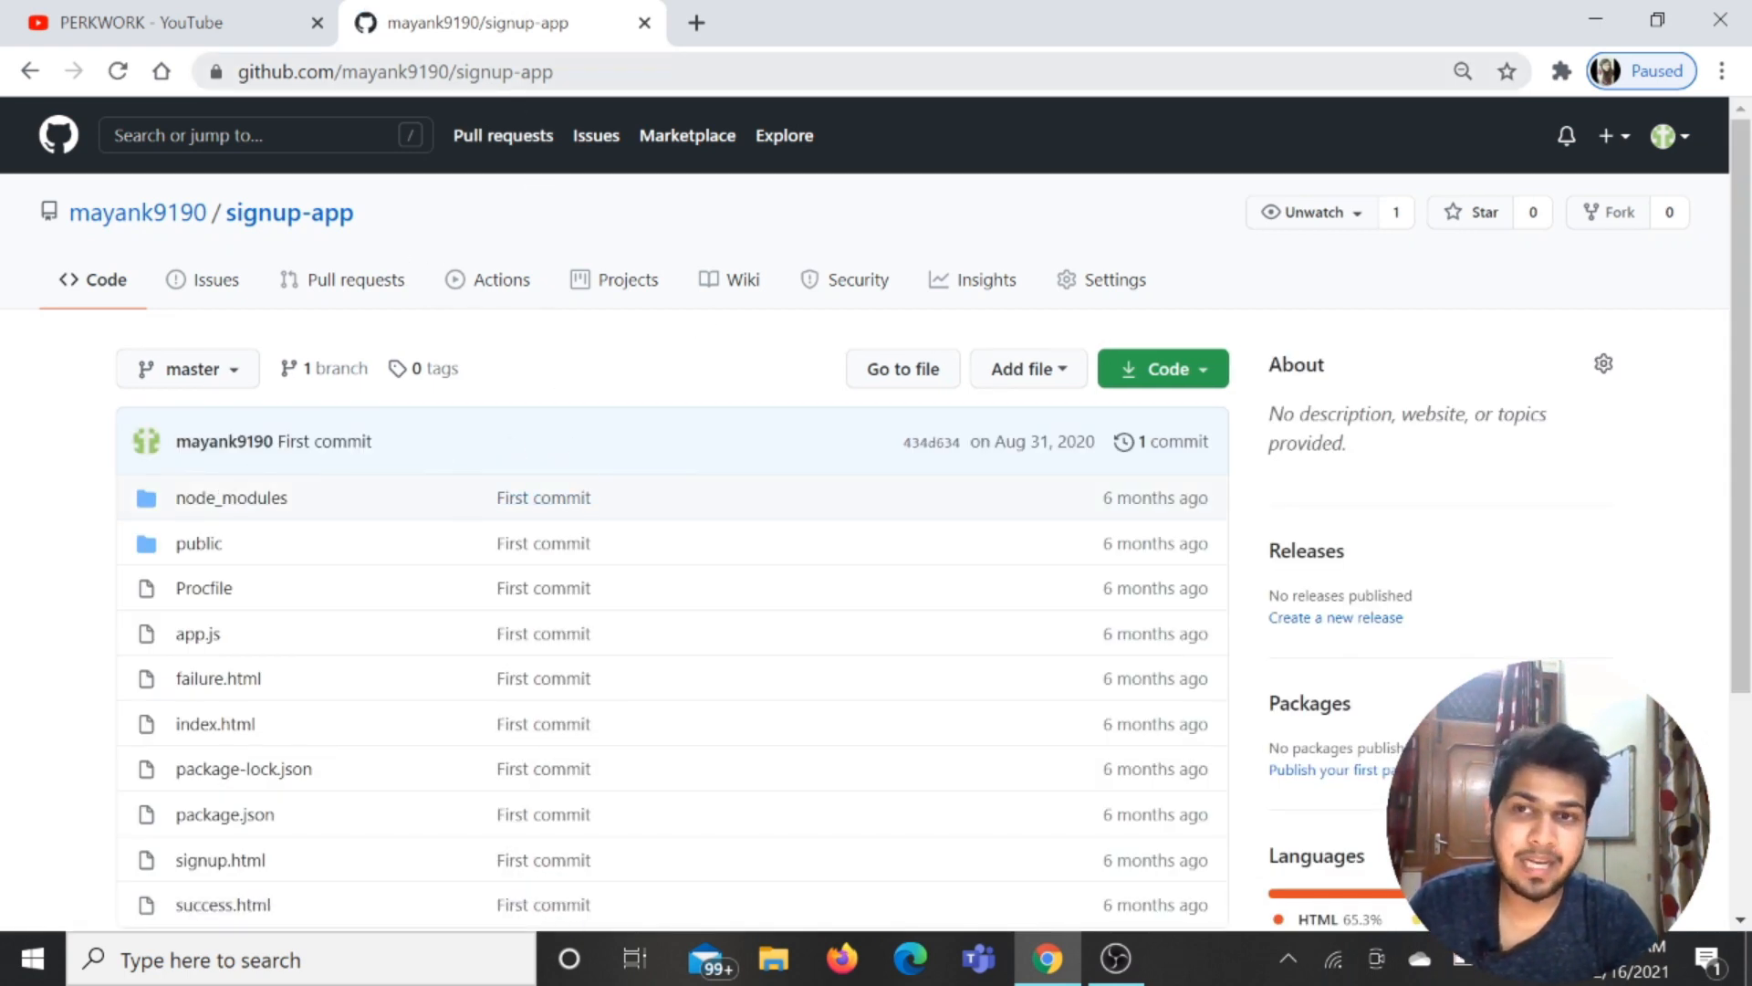
Change the signup-app URL from github.com to github1s.com to open it in the web editor
{"action": "left_click", "coordinate": [392, 71]}
{"action": "type", "text": "1s"}
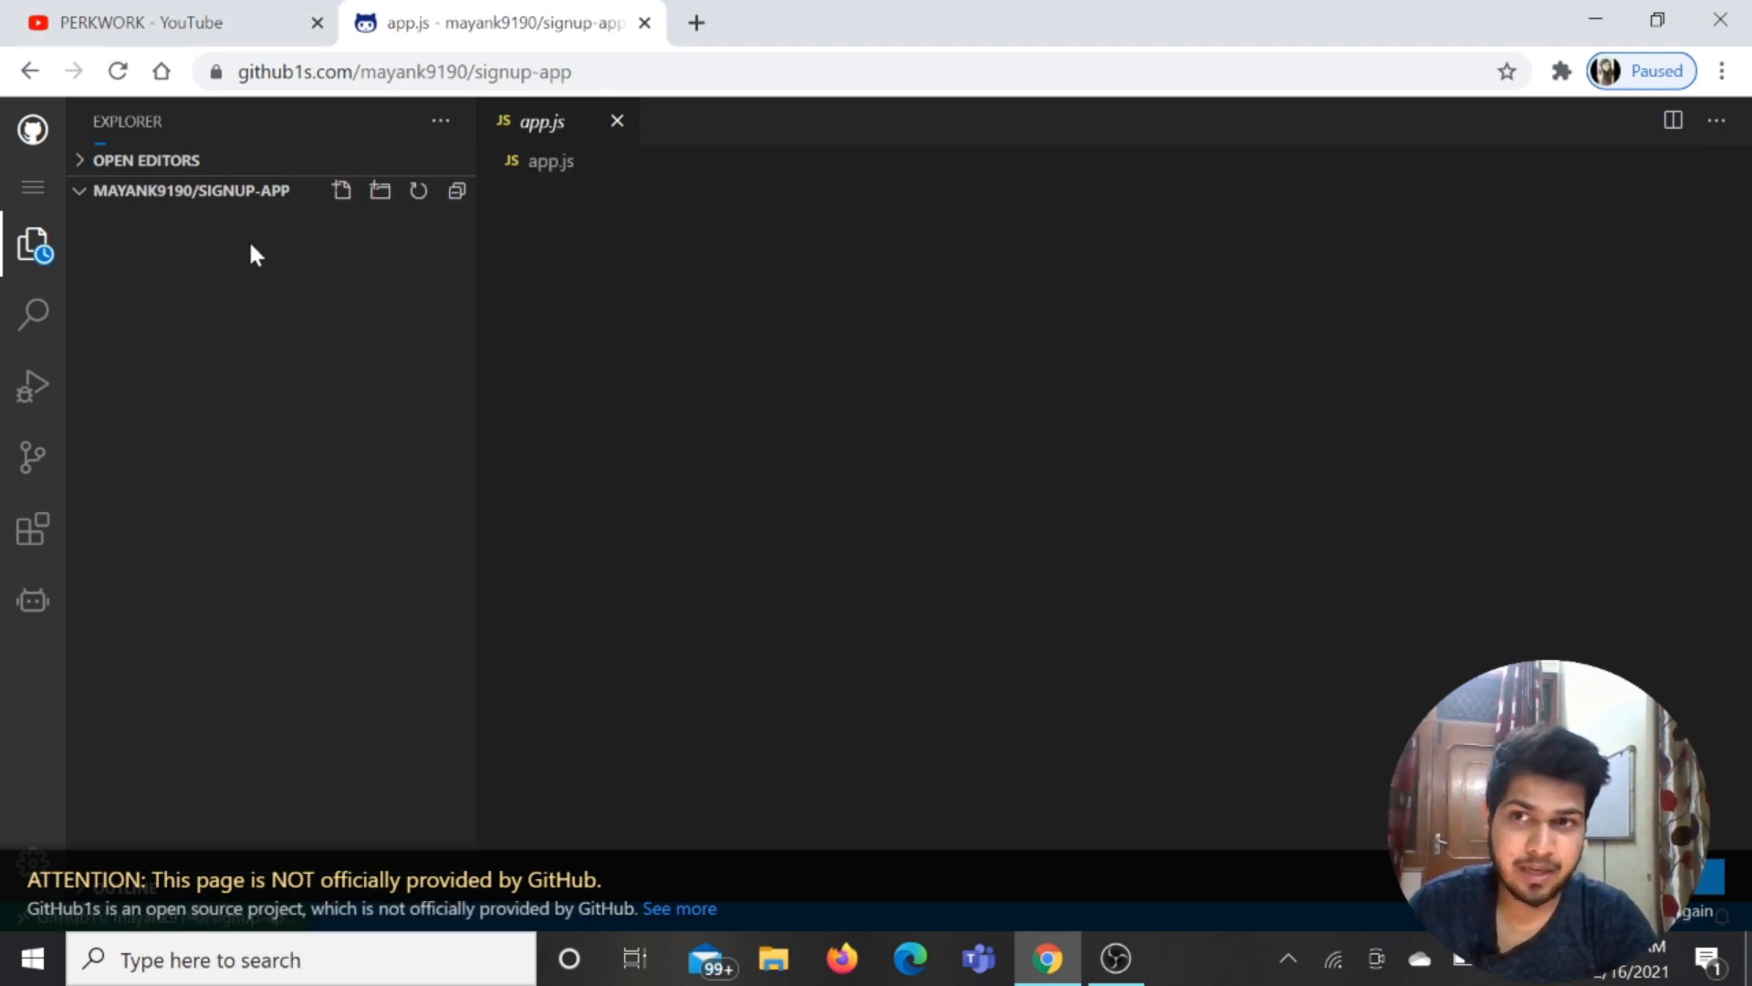
Expand the signup-app file tree in the github1s Explorer
{"action": "left_click", "coordinate": [189, 190]}
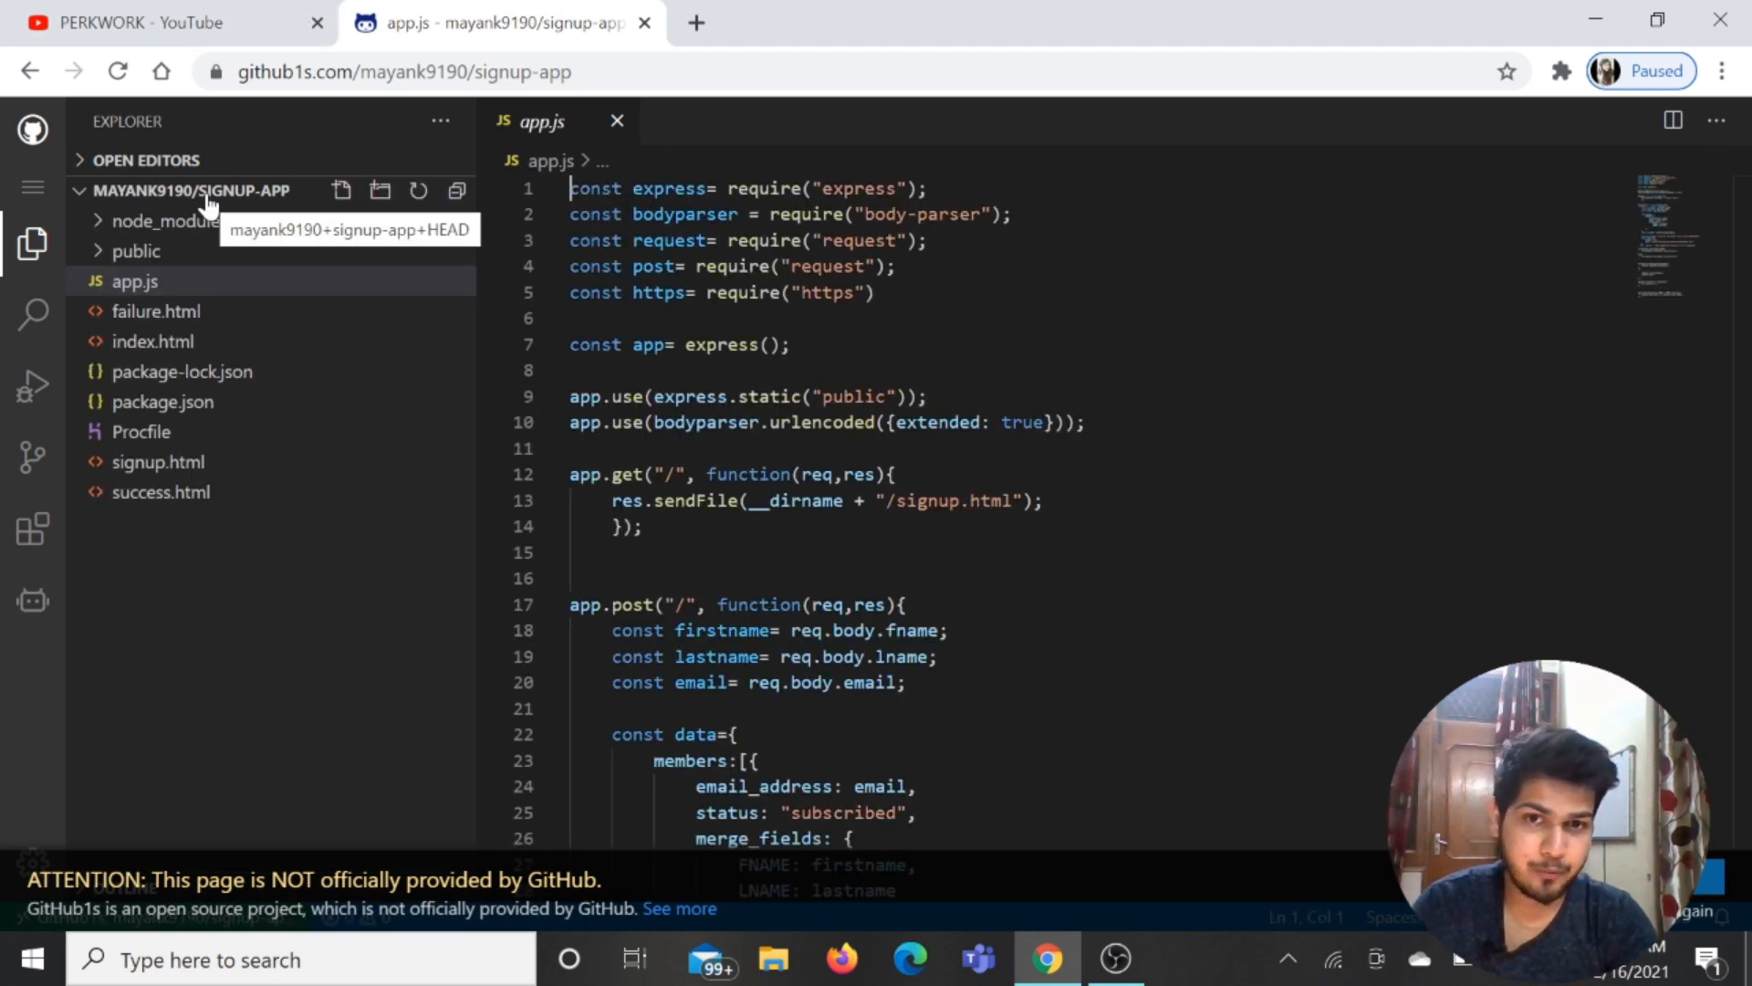
{"action": "mouse_move", "coordinate": [710, 20]}
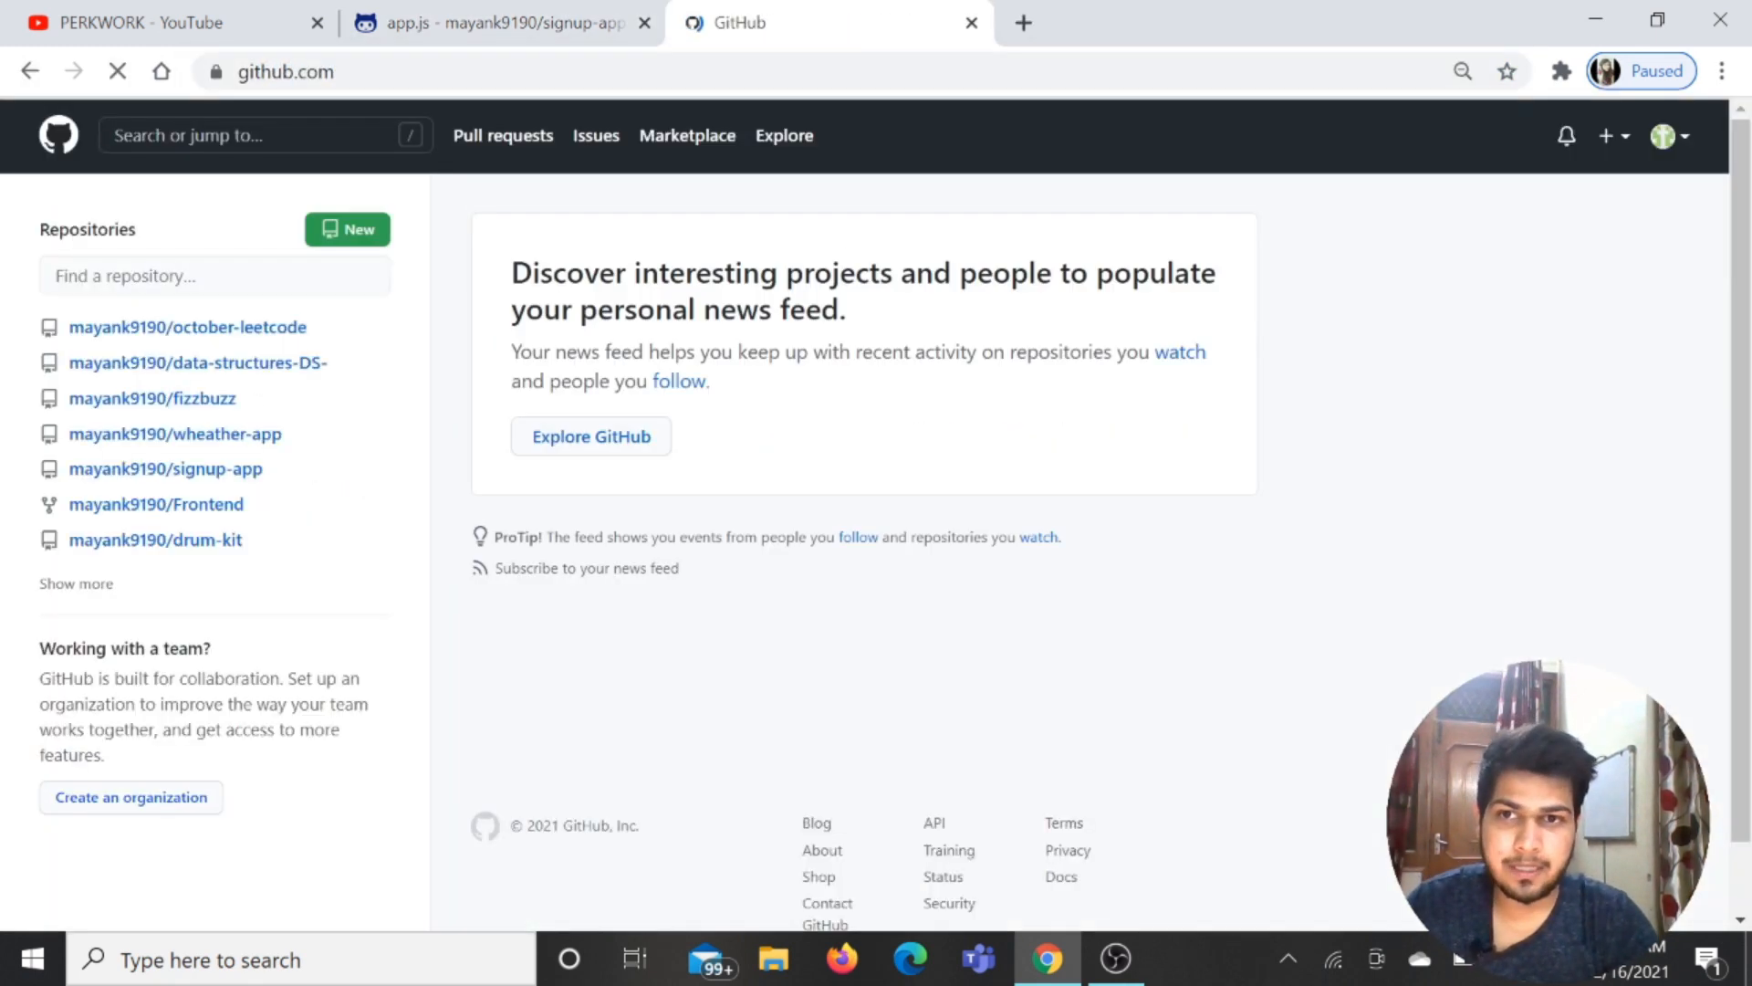
Open signup-app's app.js on standard GitHub and scroll through its code
{"action": "left_click", "coordinate": [166, 468]}
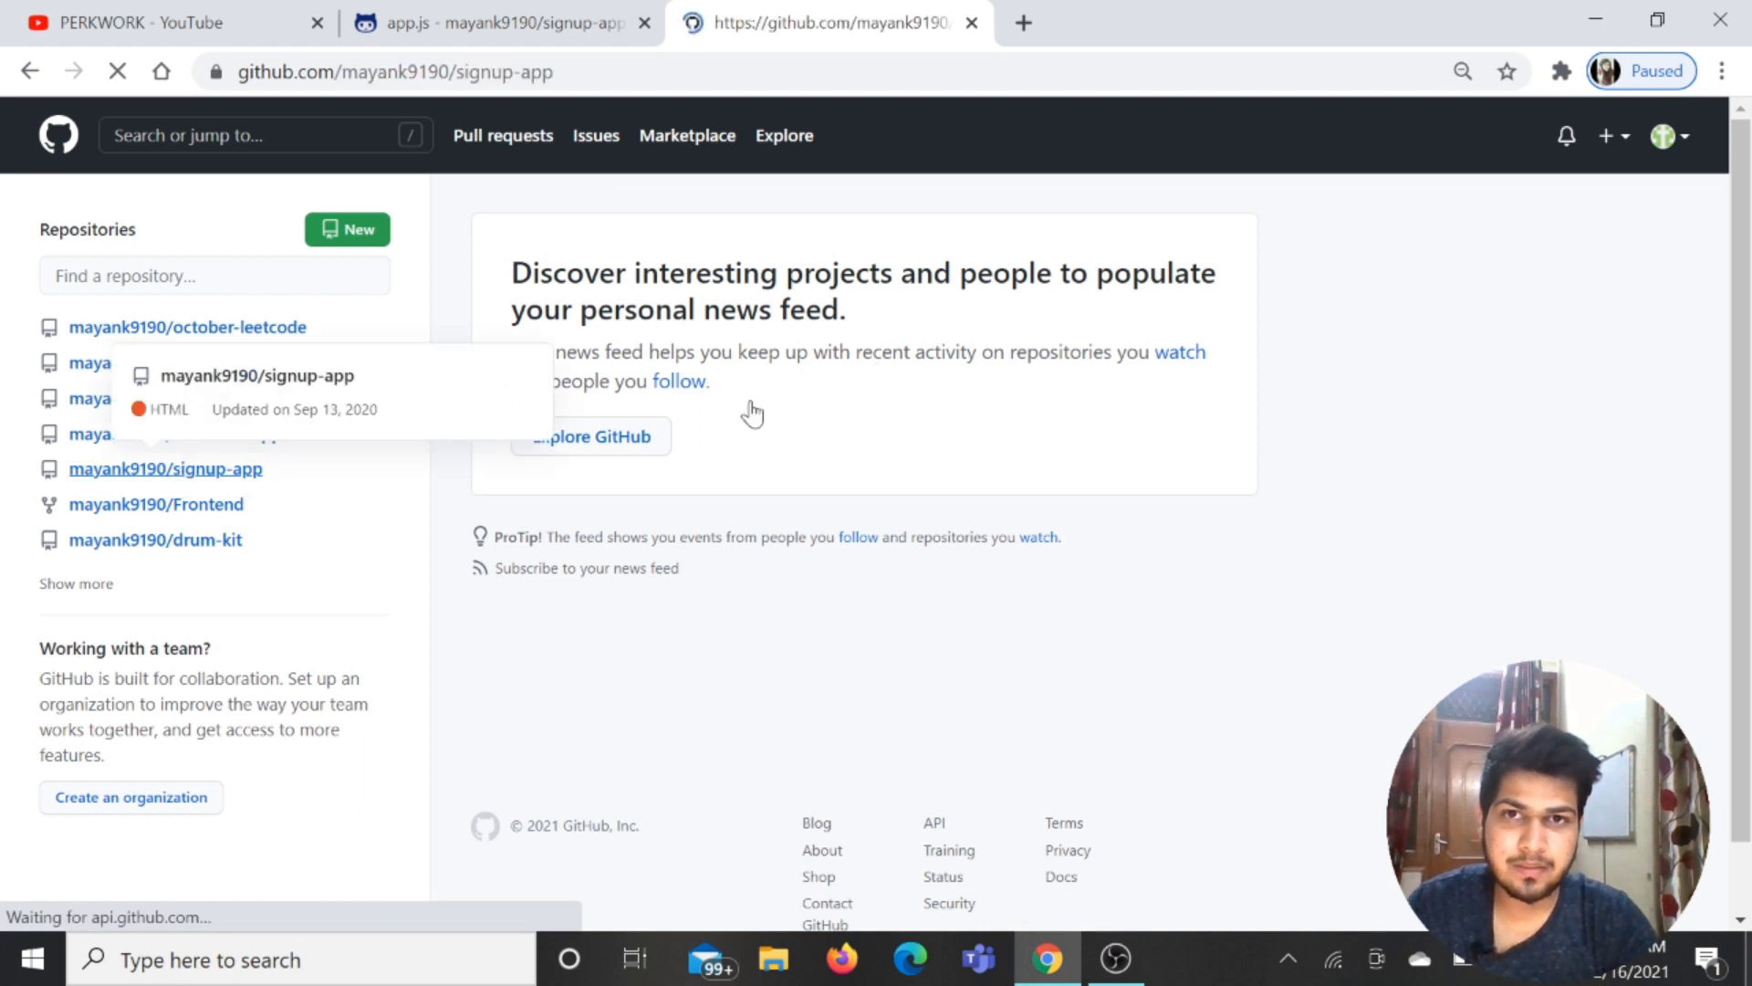
{"action": "left_click", "coordinate": [165, 468]}
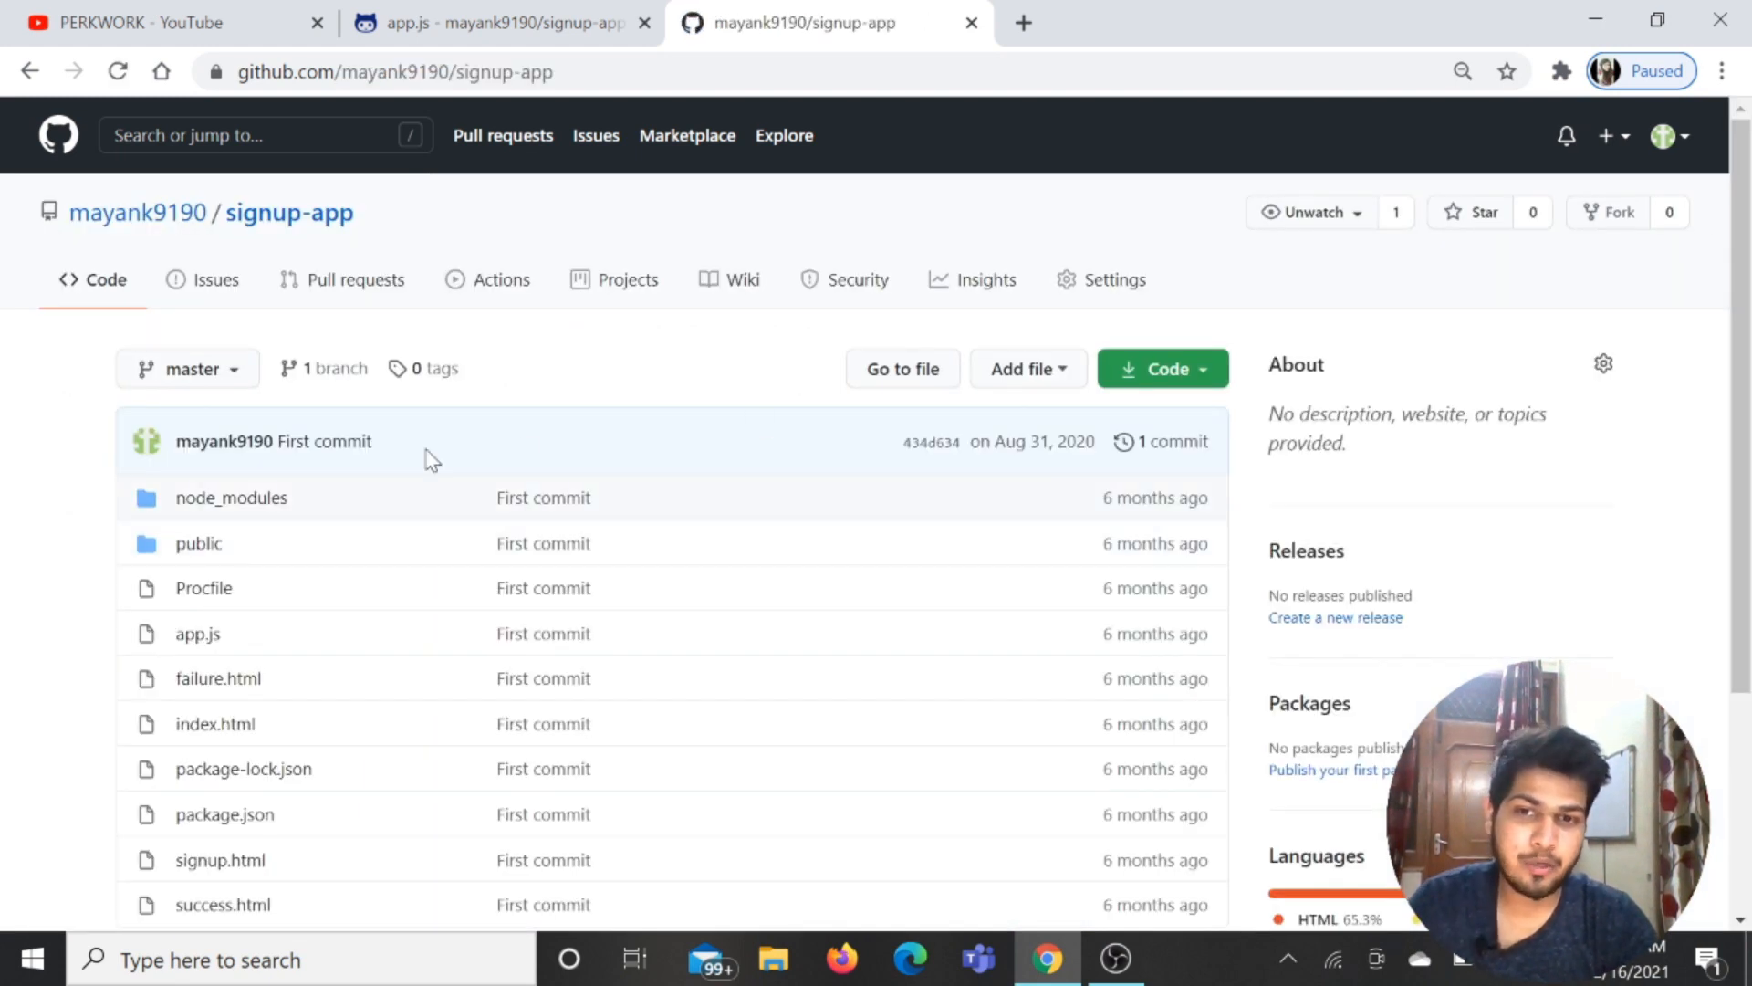
{"action": "scroll", "scroll_direction": "down", "scroll_amount": 3}
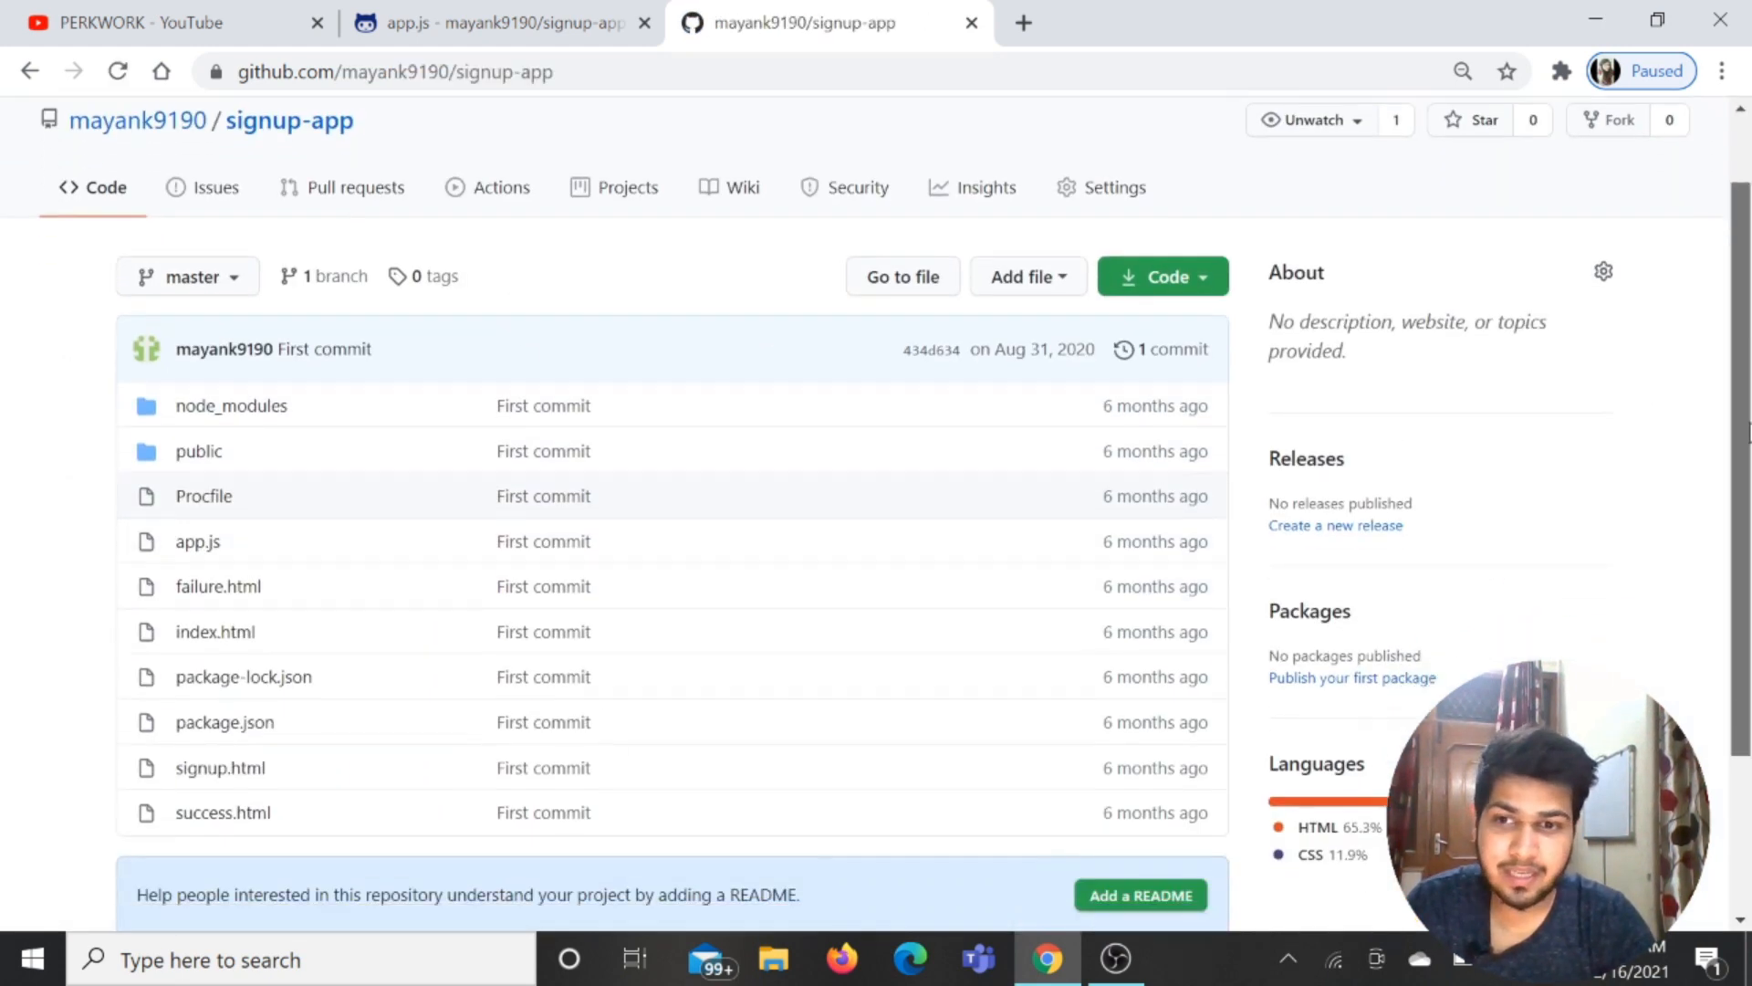
{"action": "scroll", "scroll_direction": "down", "scroll_amount": 3}
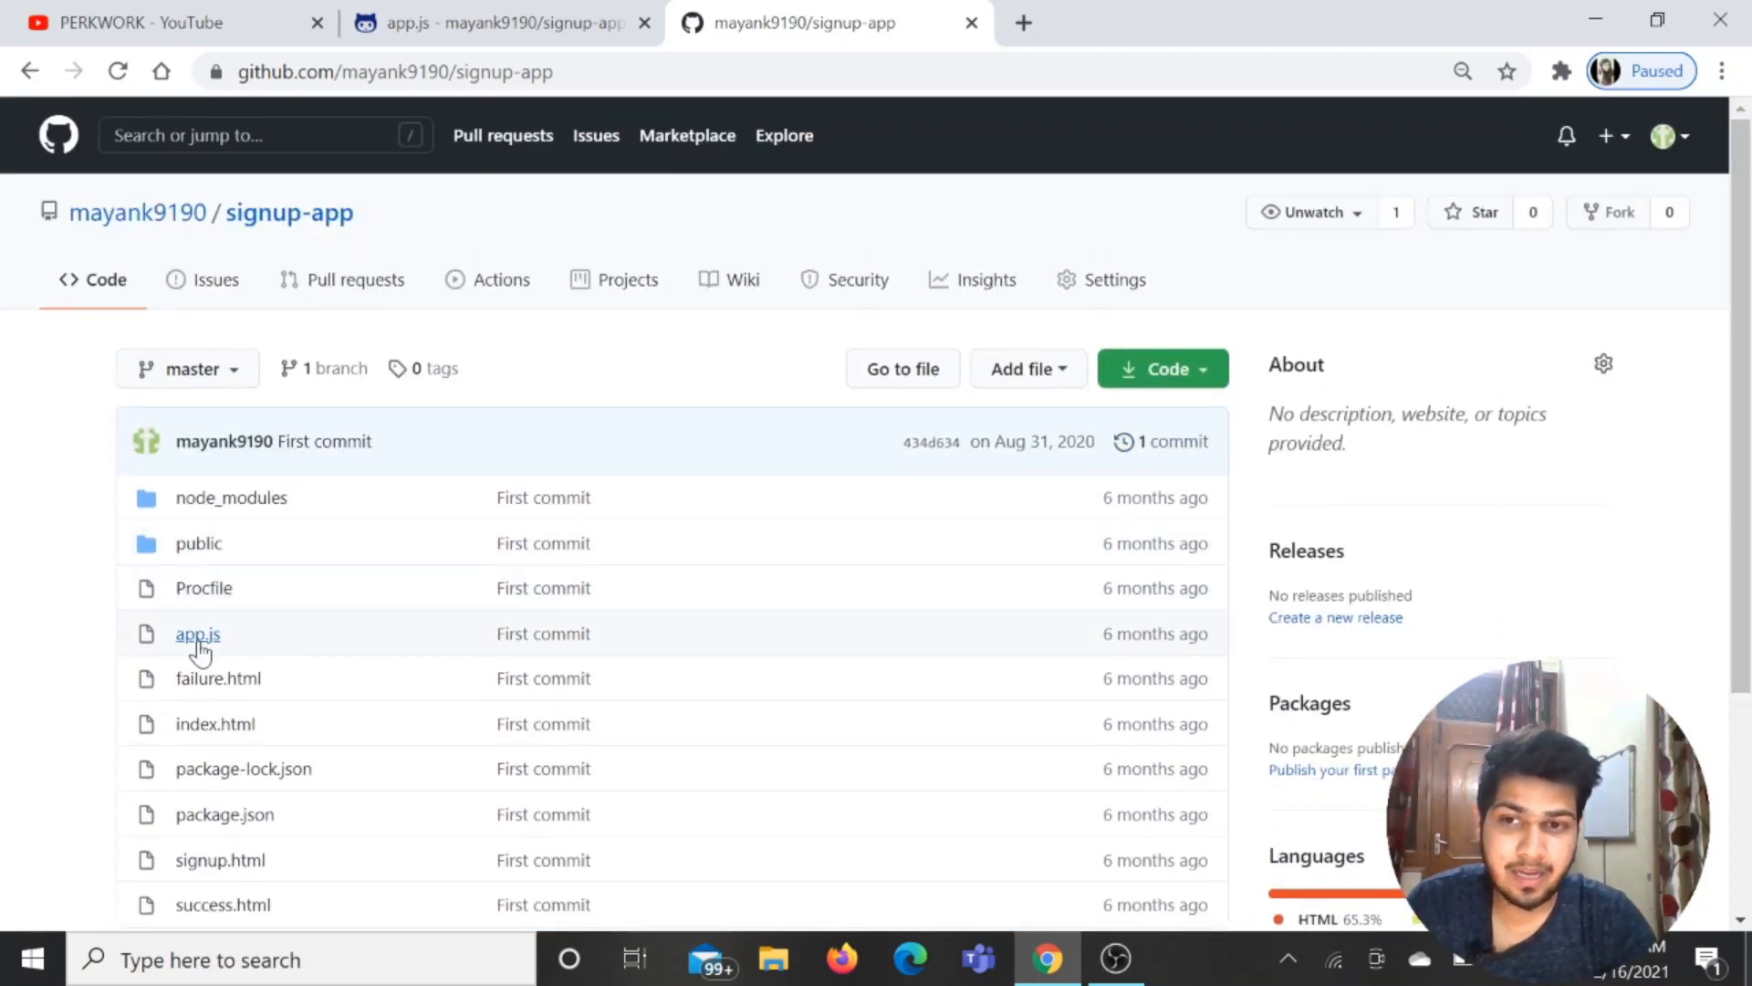
{"action": "left_click", "coordinate": [198, 634]}
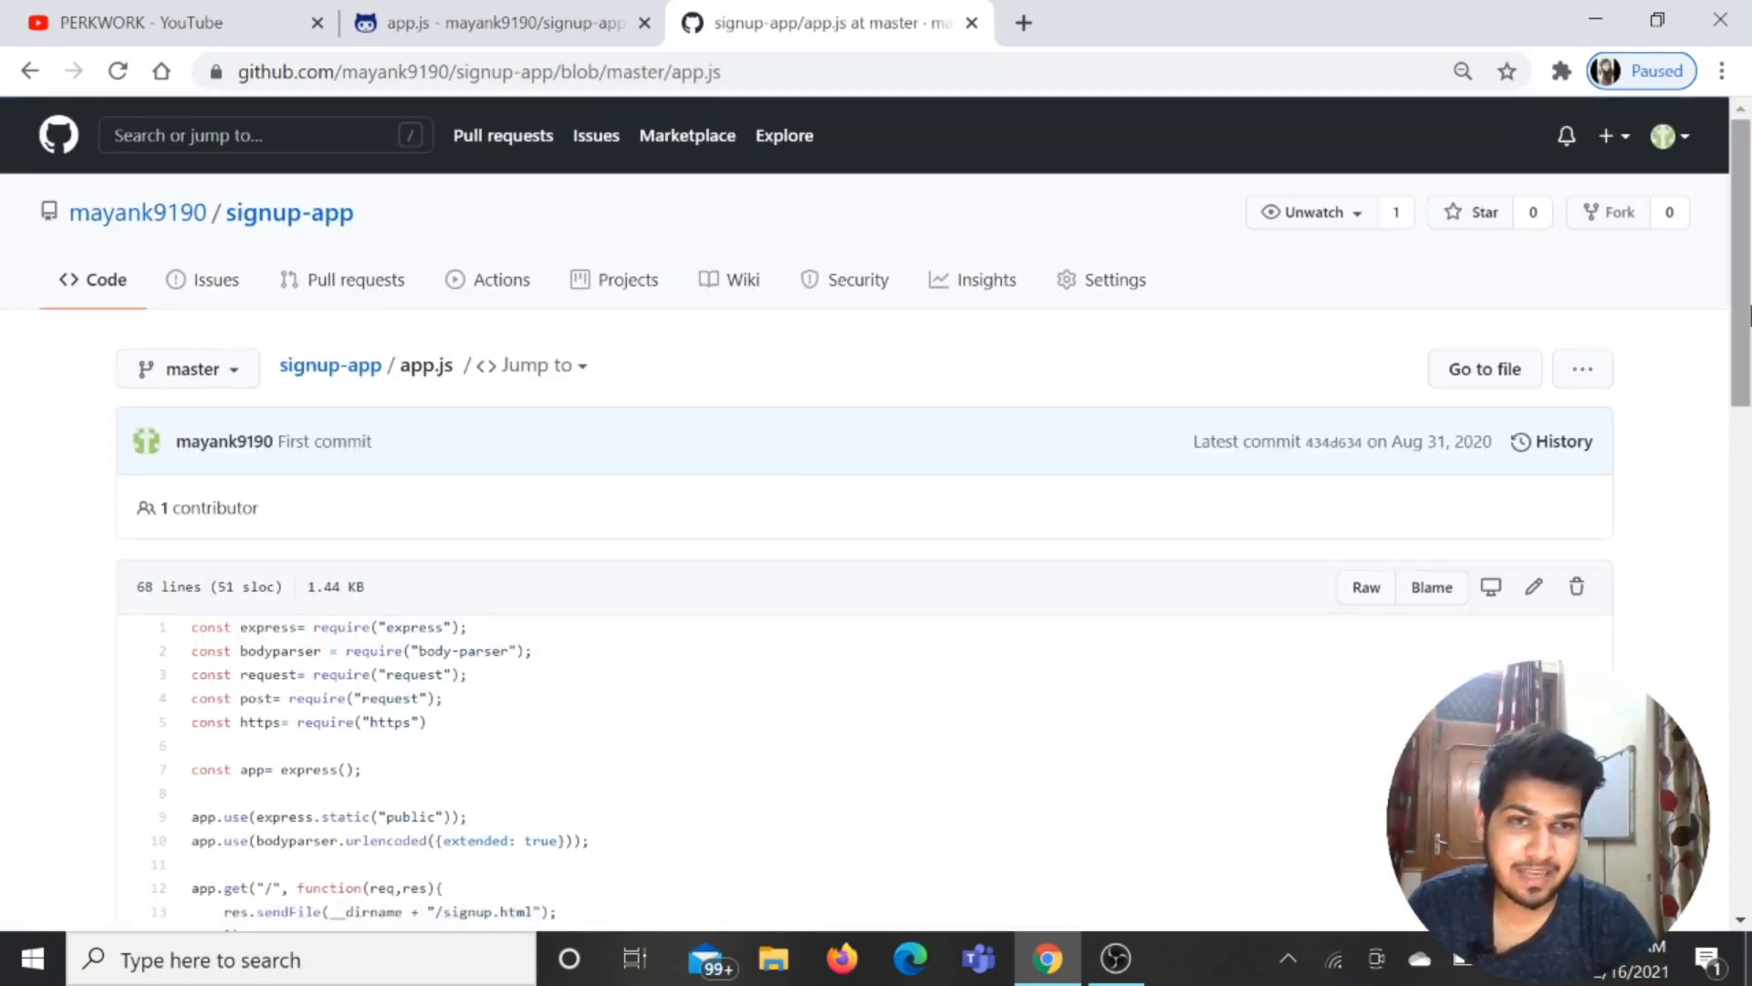
{"action": "scroll", "scroll_direction": "down", "scroll_amount": 3}
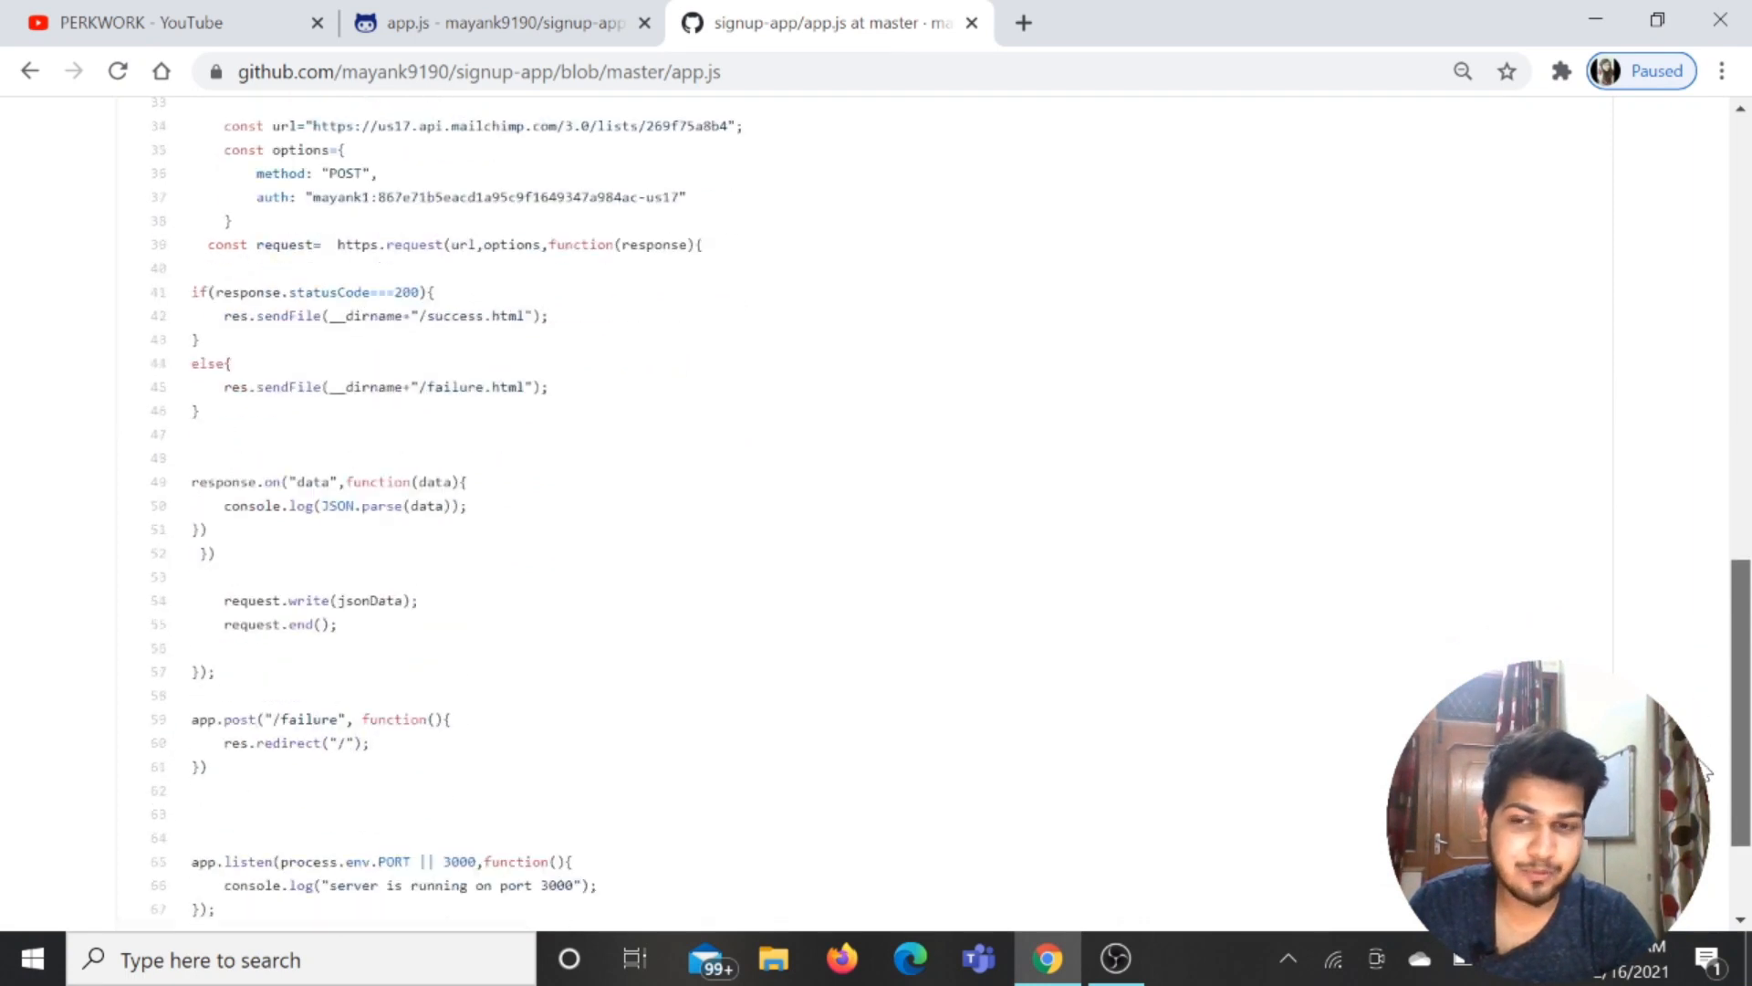
{"action": "scroll", "scroll_direction": "up", "scroll_amount": 3}
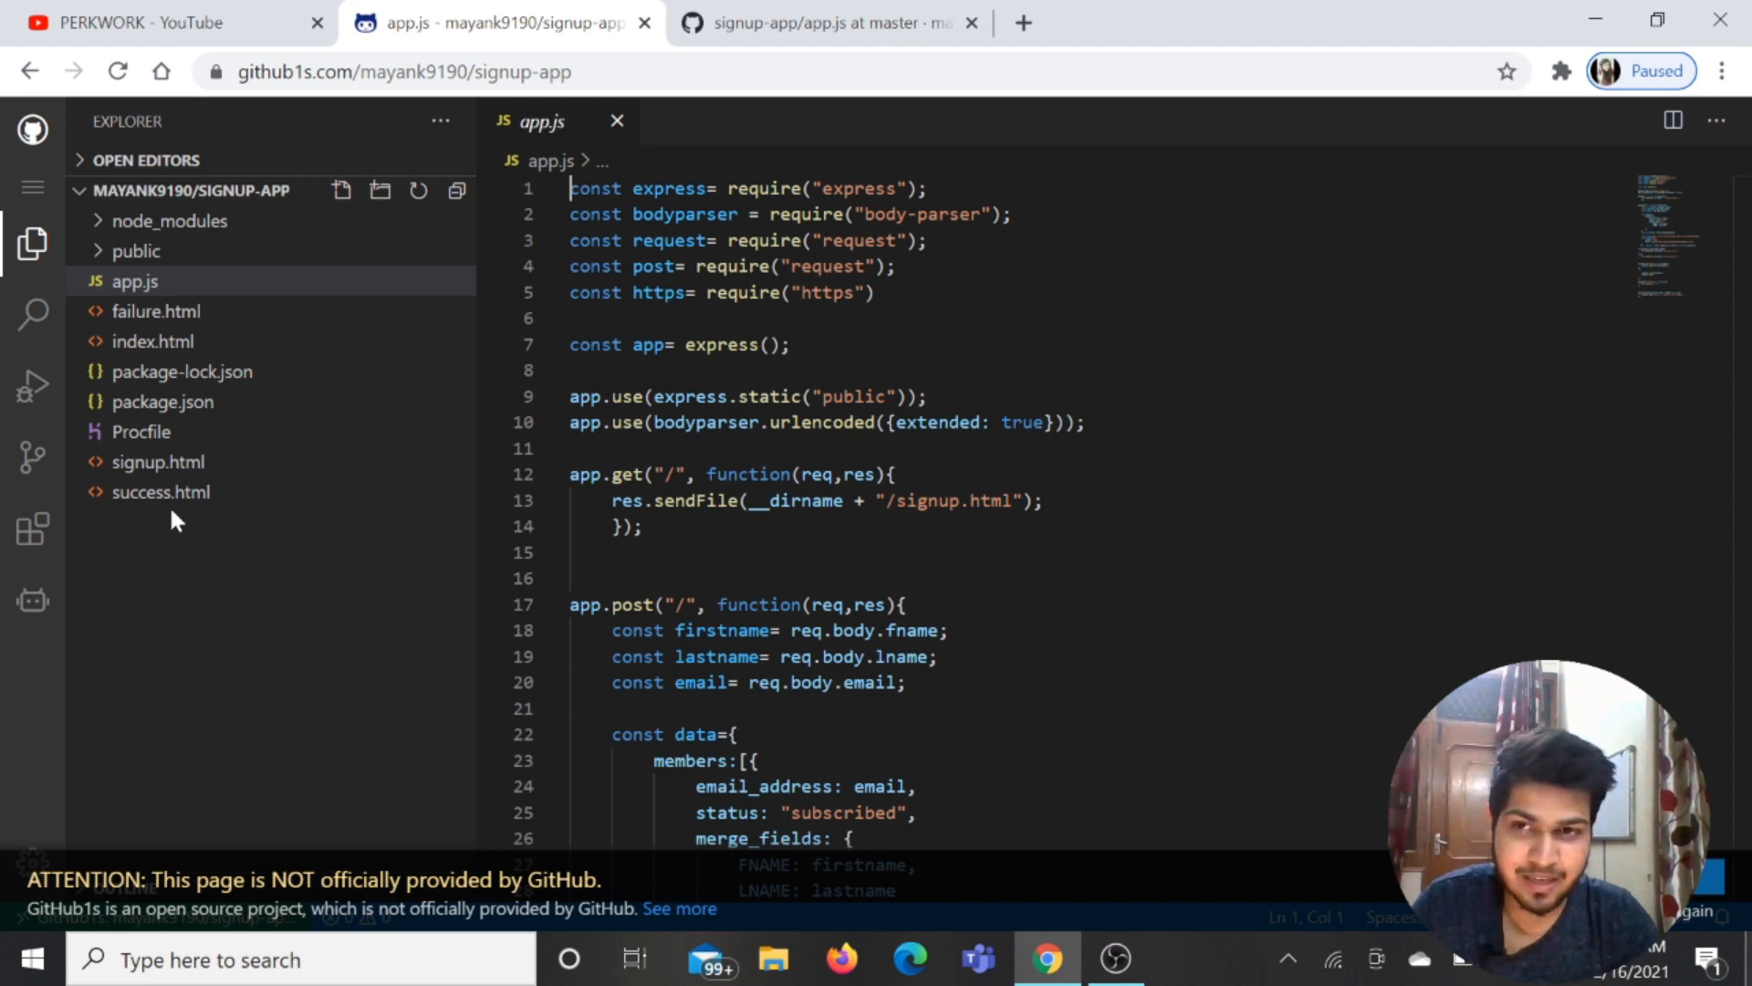
{"action": "mouse_move", "coordinate": [487, 270]}
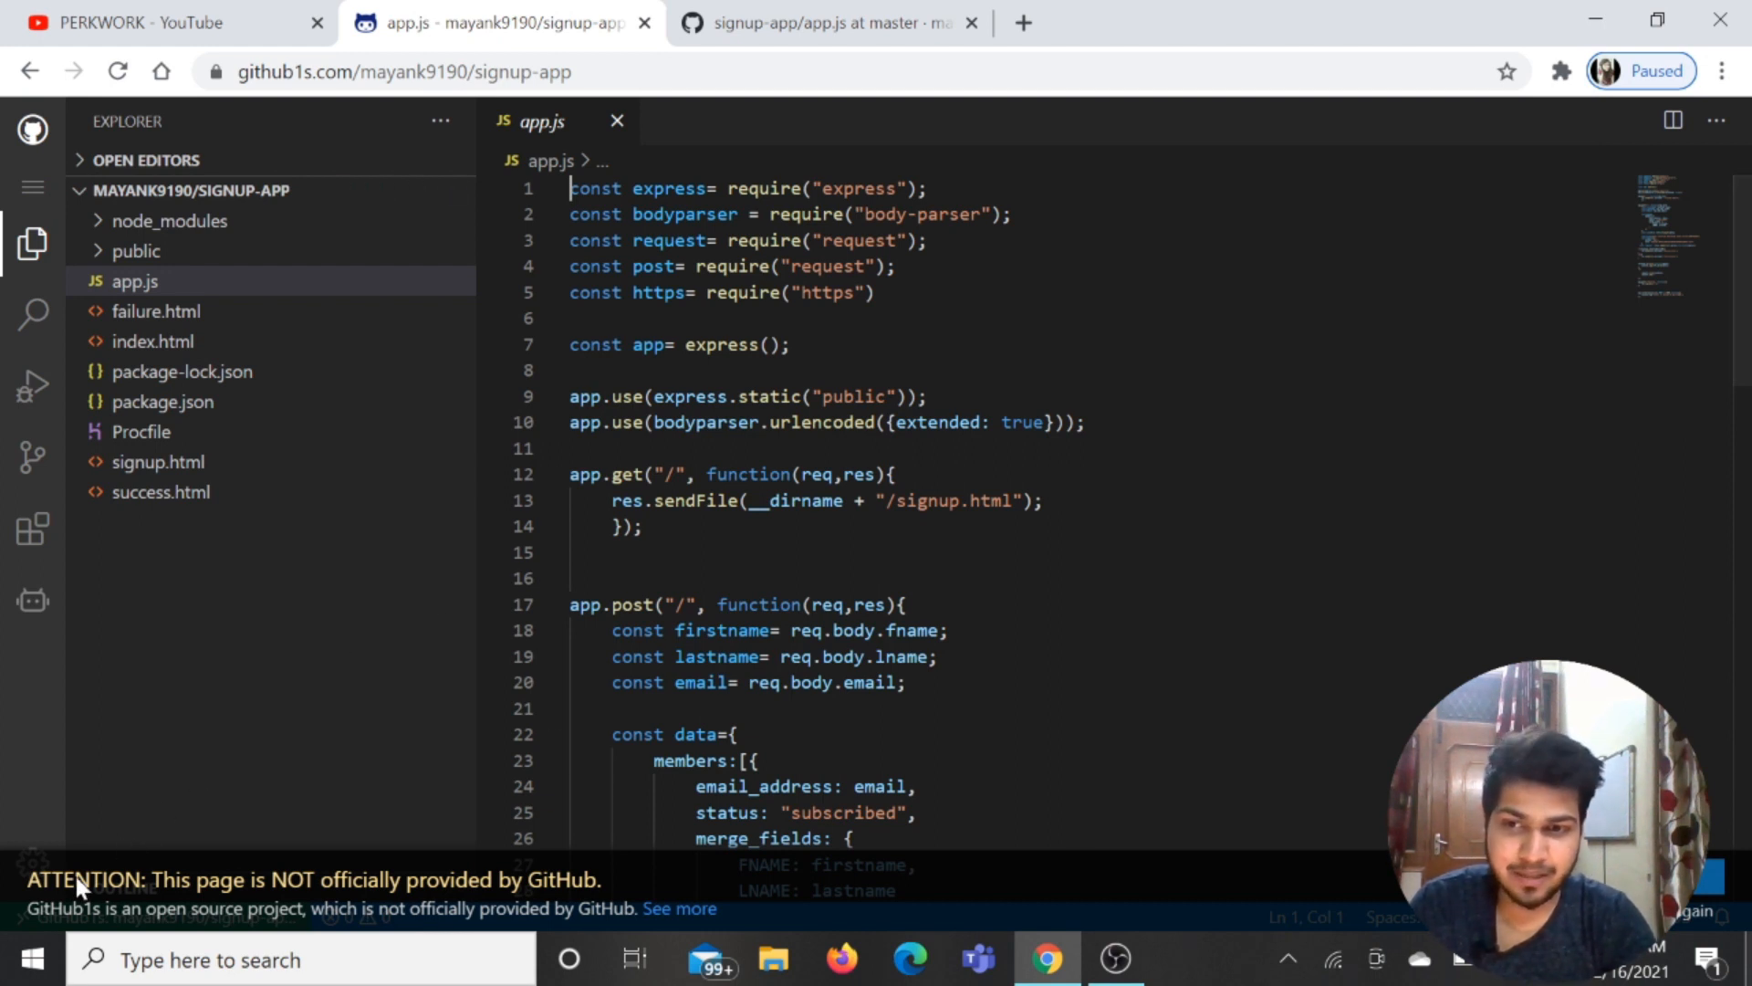
{"action": "mouse_move", "coordinate": [531, 909]}
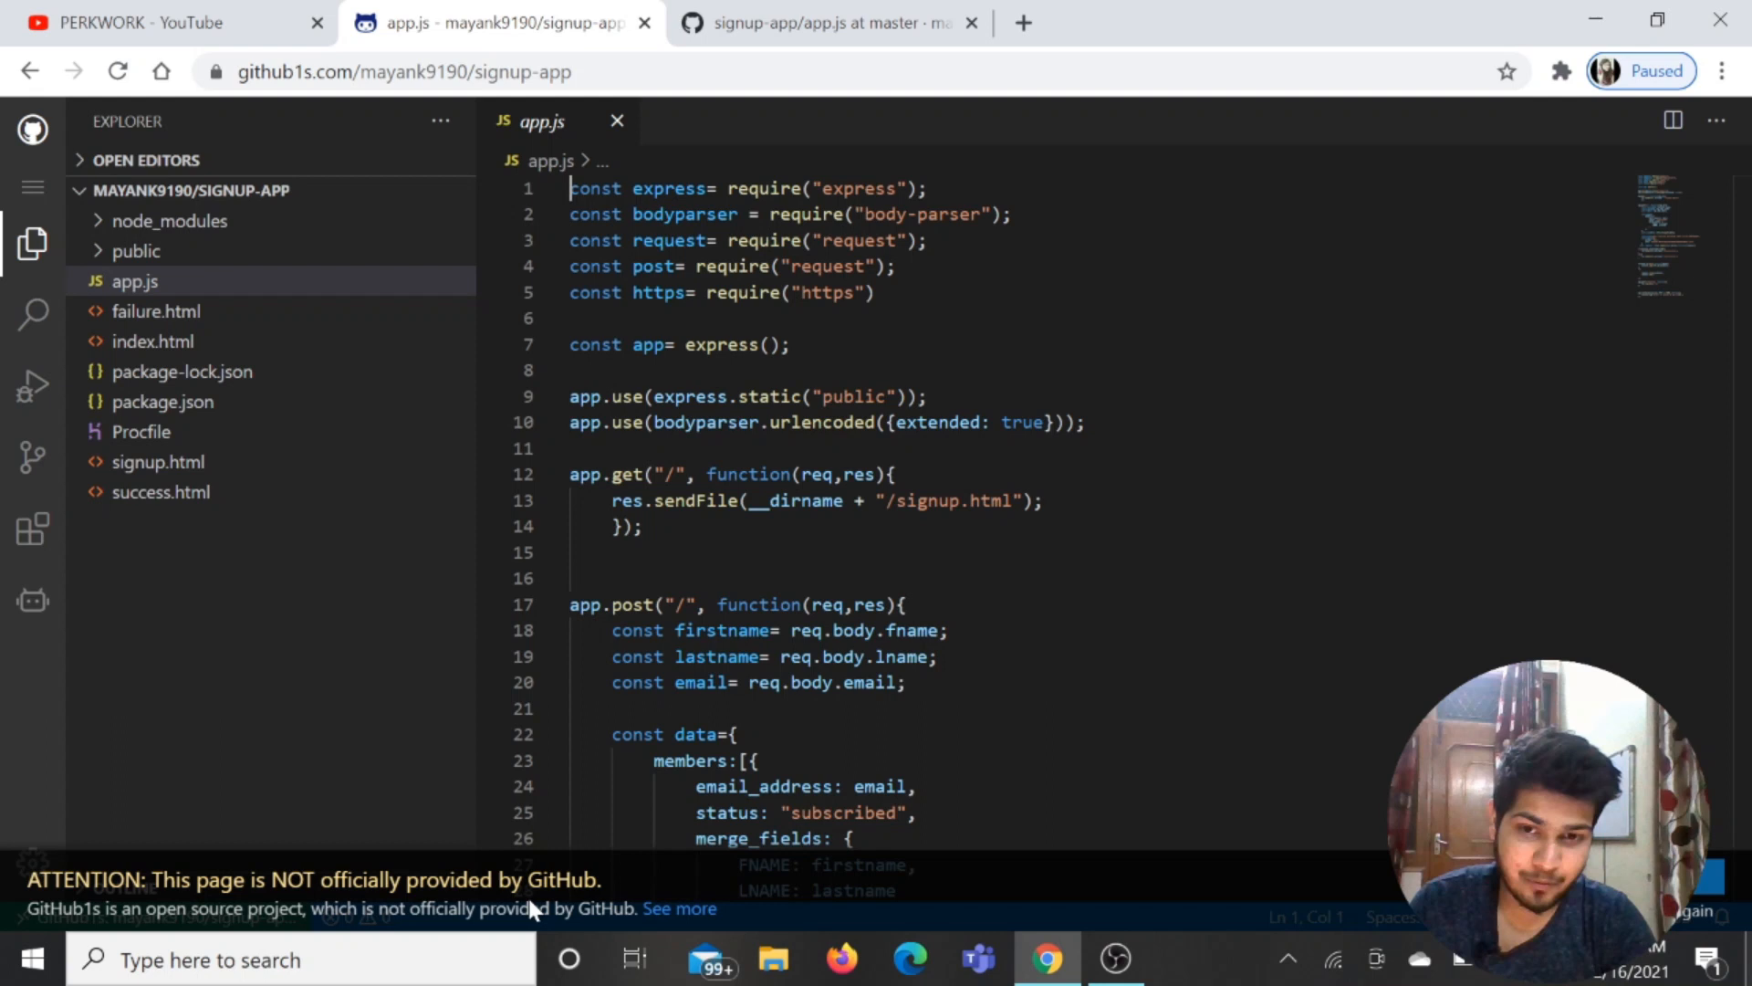
{"action": "mouse_move", "coordinate": [572, 914]}
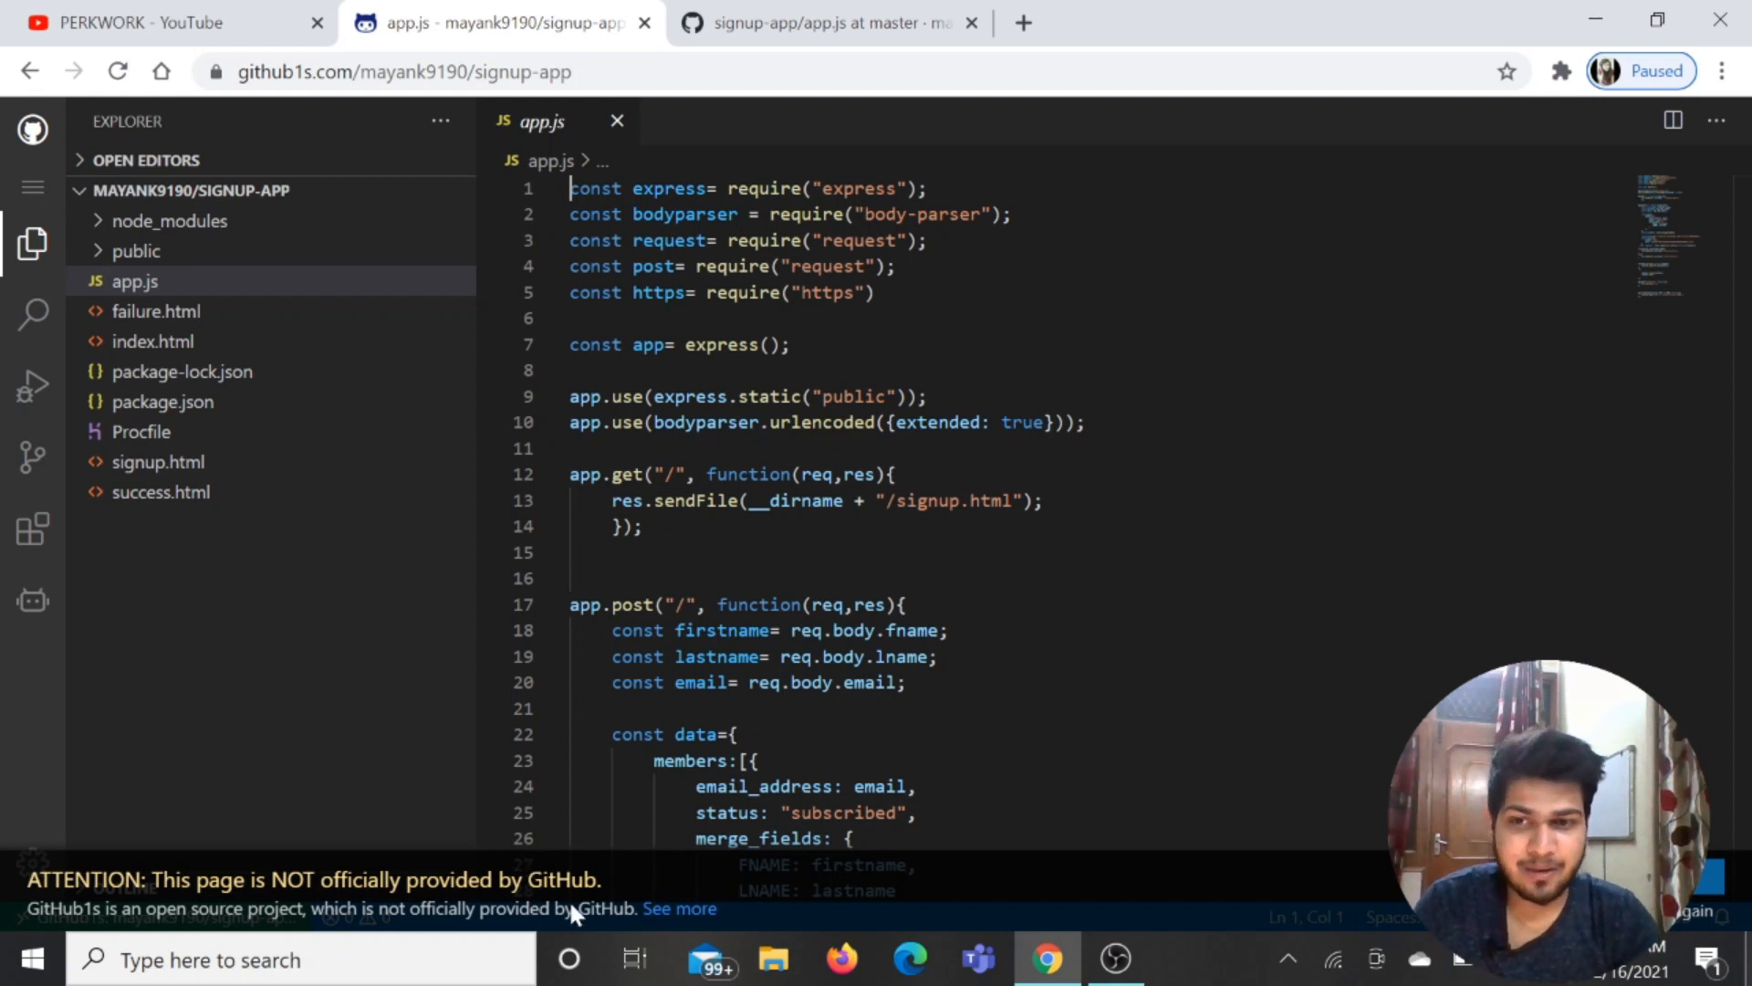